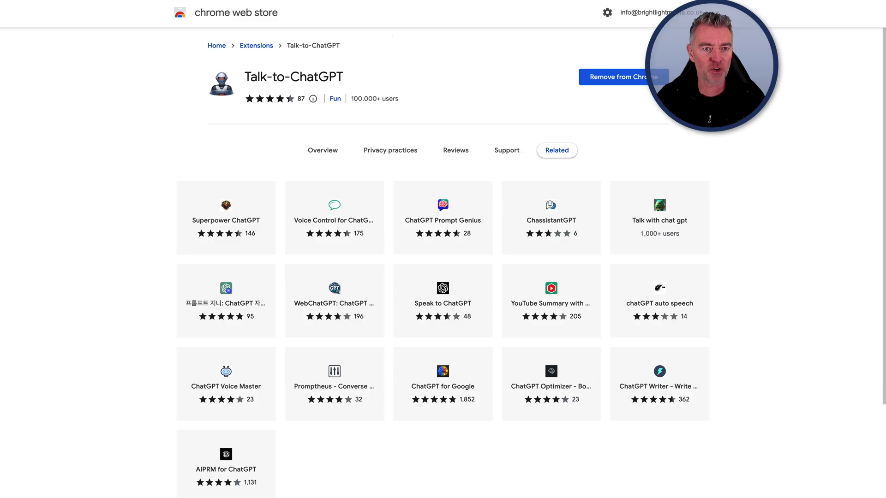
pyautogui.moveTo(659, 299)
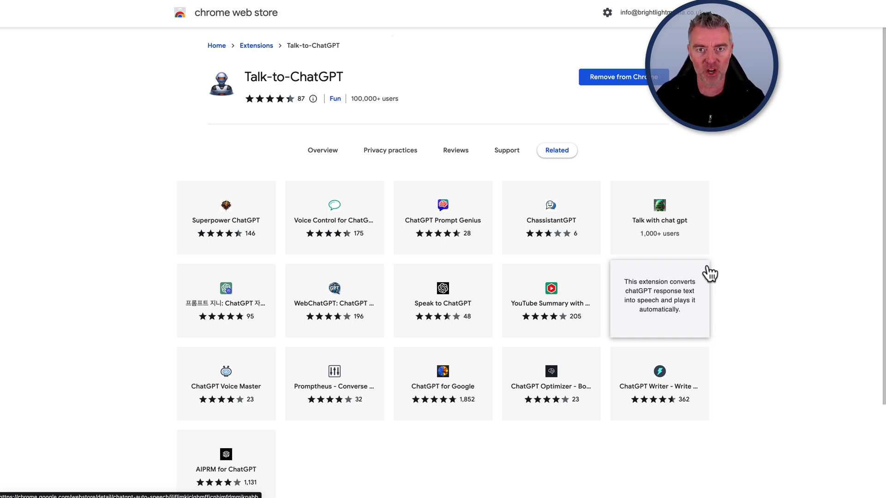
pyautogui.moveTo(244, 85)
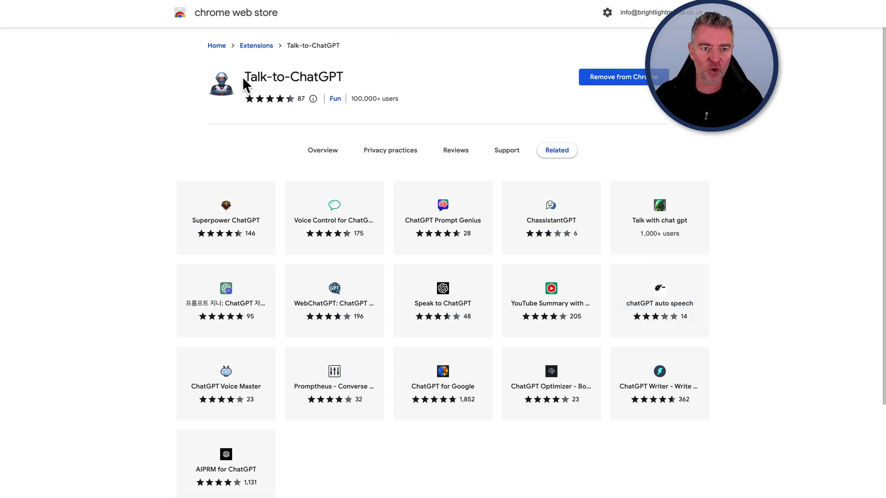
pyautogui.moveTo(350, 81)
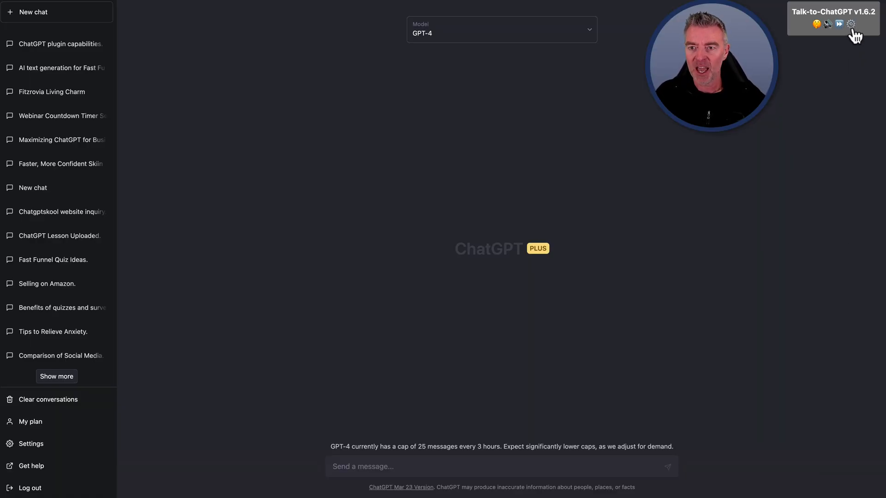
# - Open the Talk-to-ChatGPT settings, showing the Google UK English Male voice at rate 1.2
pyautogui.click(817, 24)
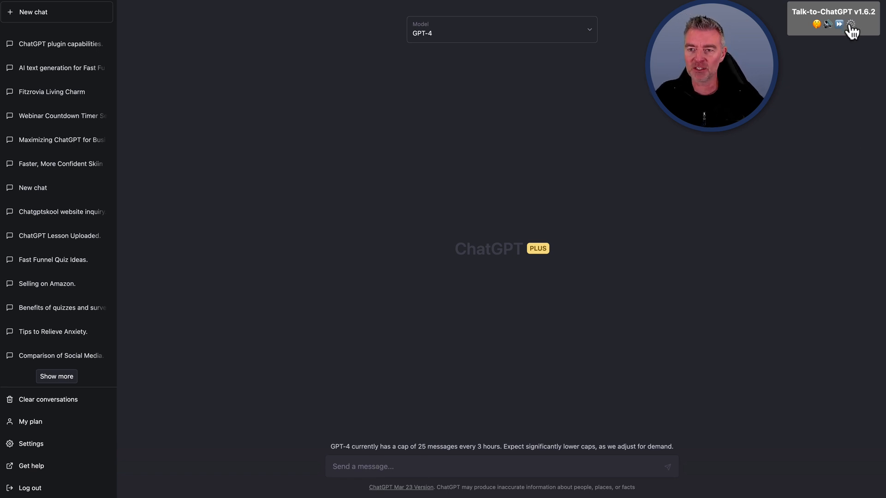
pyautogui.click(854, 24)
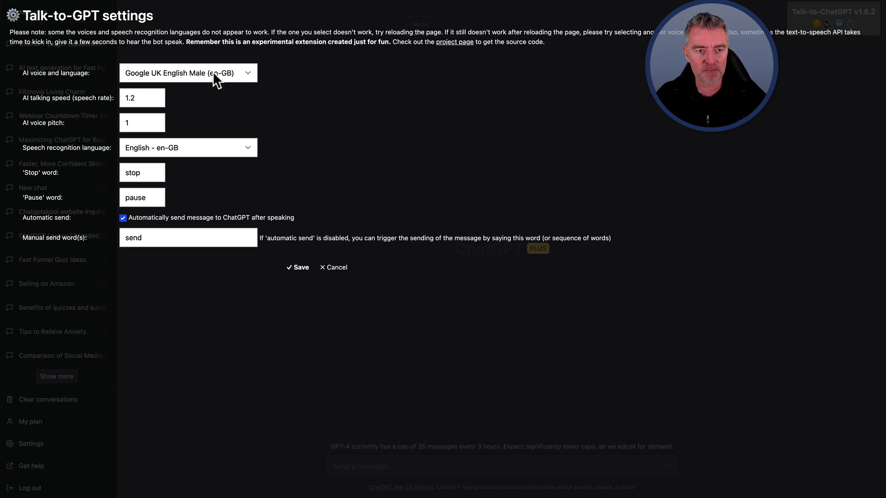
pyautogui.click(186, 72)
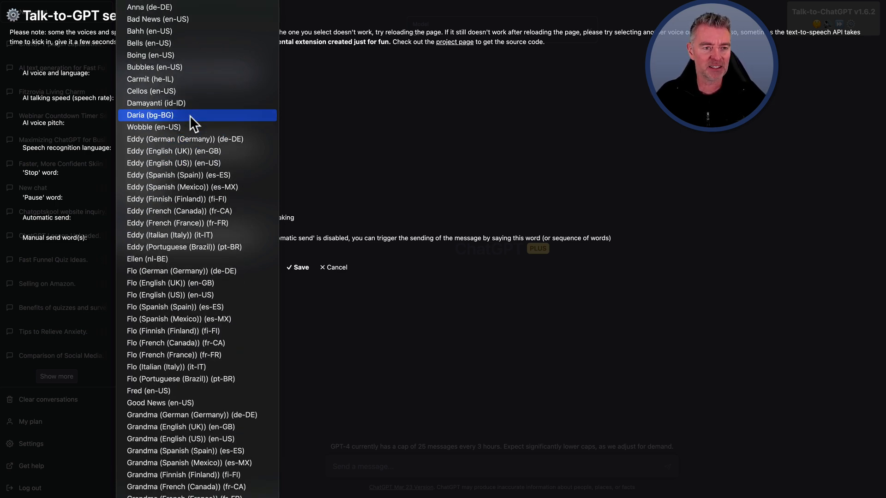
pyautogui.scroll(-3)
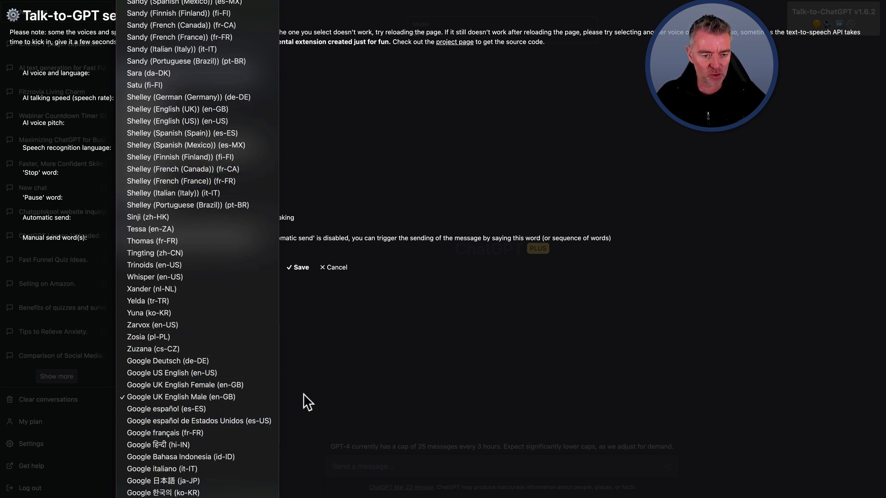
pyautogui.moveTo(347, 406)
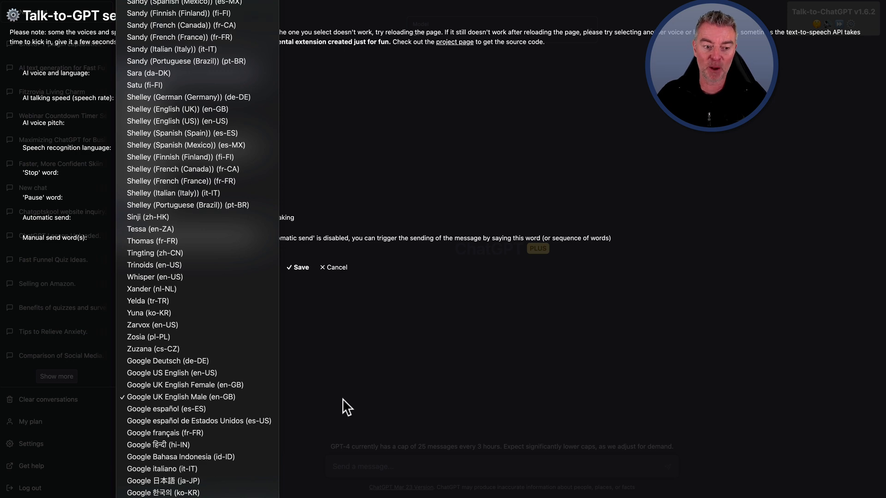
pyautogui.click(179, 397)
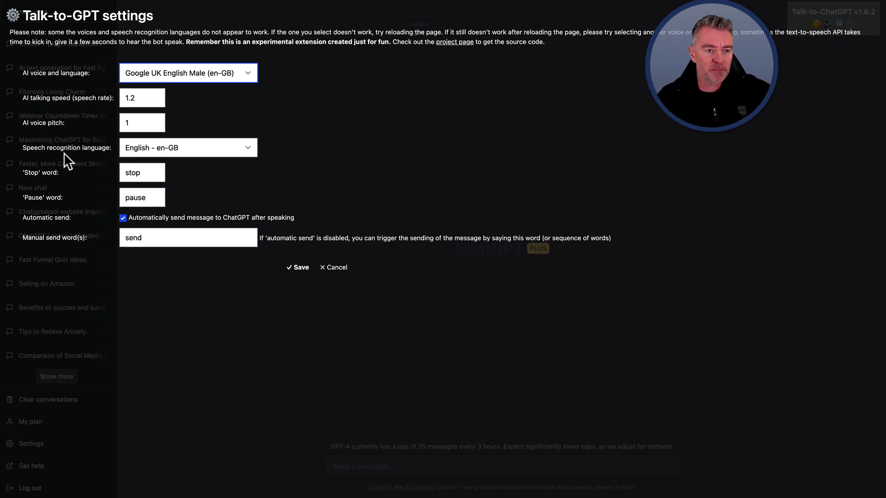
pyautogui.moveTo(251, 155)
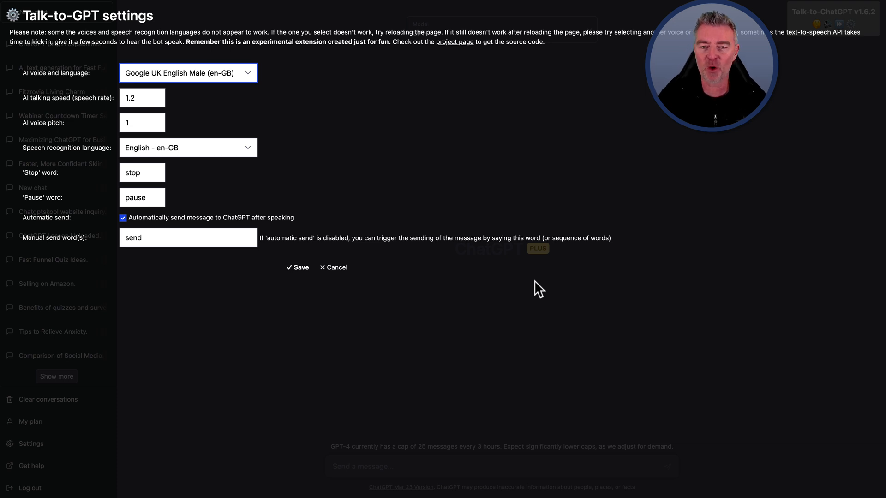
pyautogui.moveTo(249, 302)
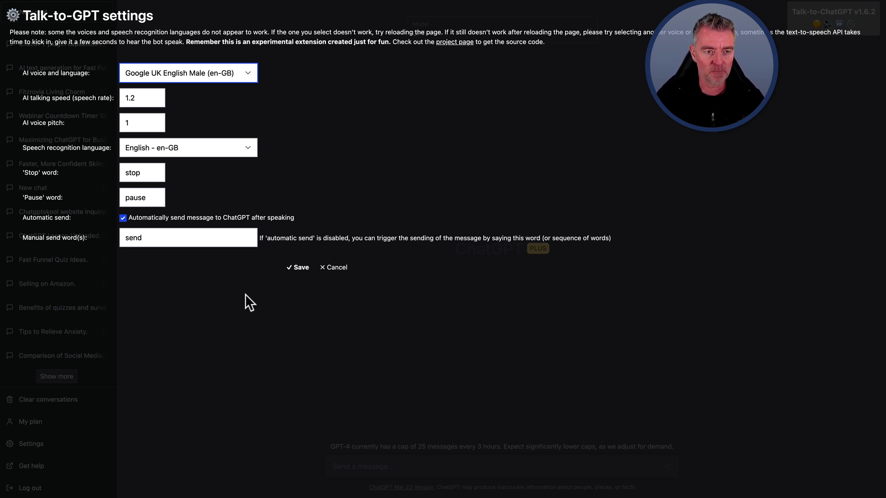
# - Cancel the Talk-to-ChatGPT settings to return to the empty GPT-4 chat
pyautogui.click(297, 267)
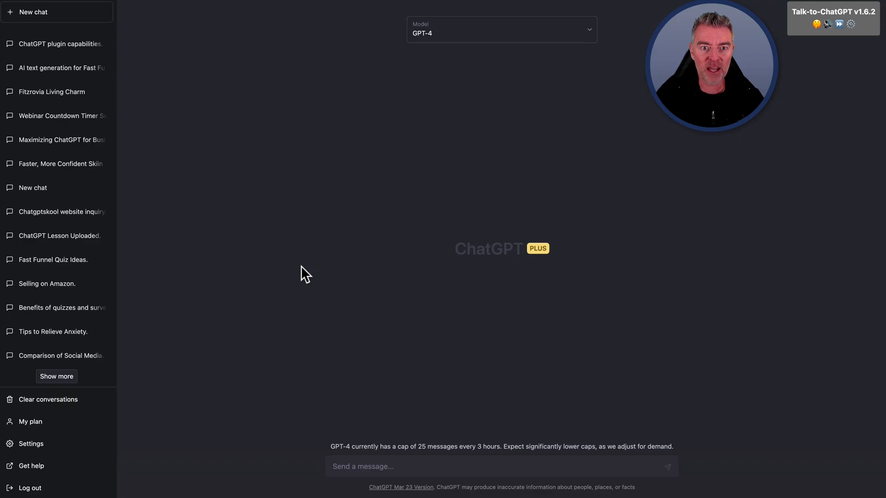
pyautogui.moveTo(741, 340)
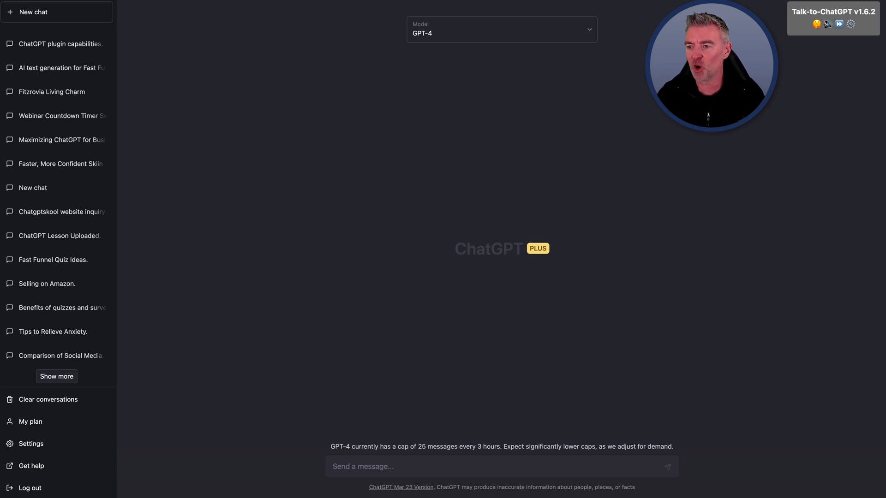
pyautogui.moveTo(519, 440)
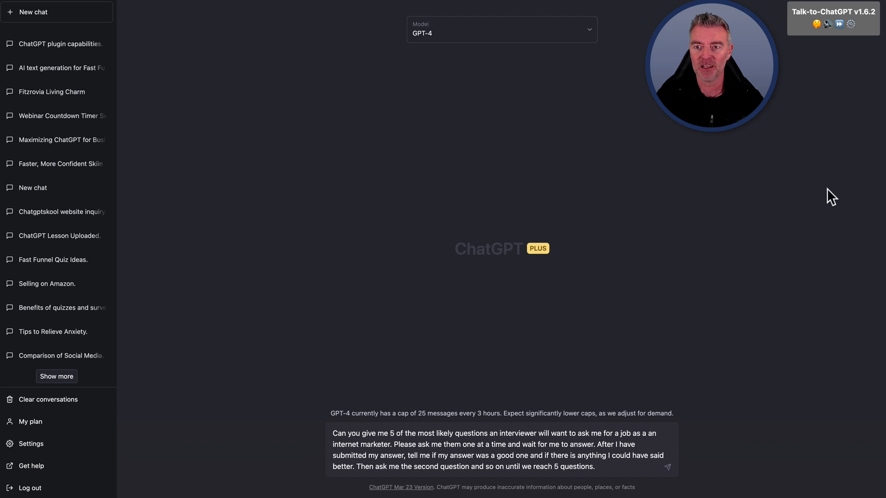
pyautogui.moveTo(797, 100)
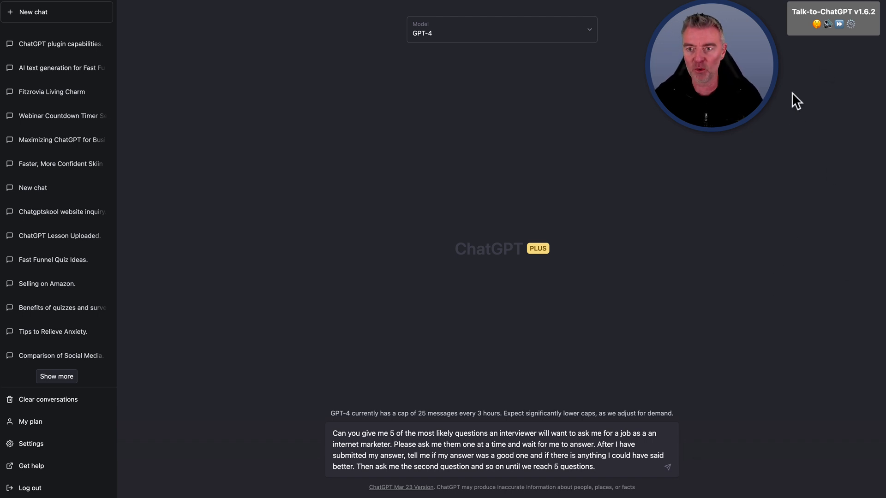
pyautogui.moveTo(799, 173)
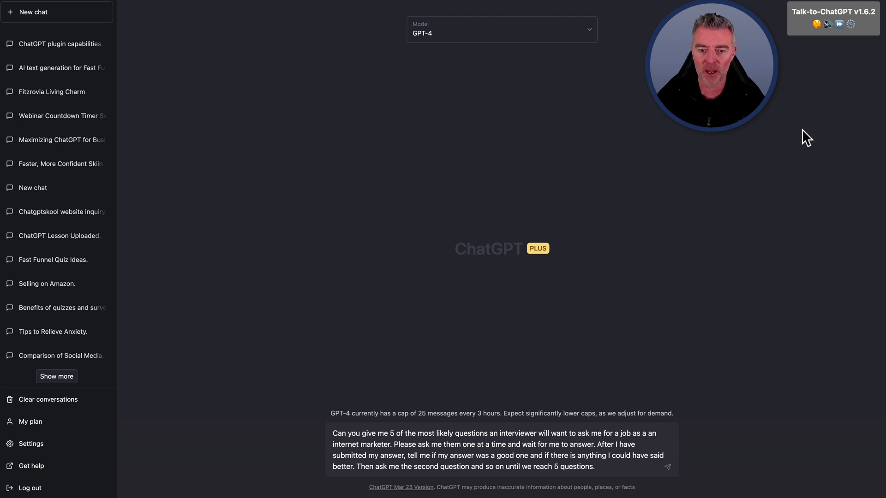
pyautogui.moveTo(821, 80)
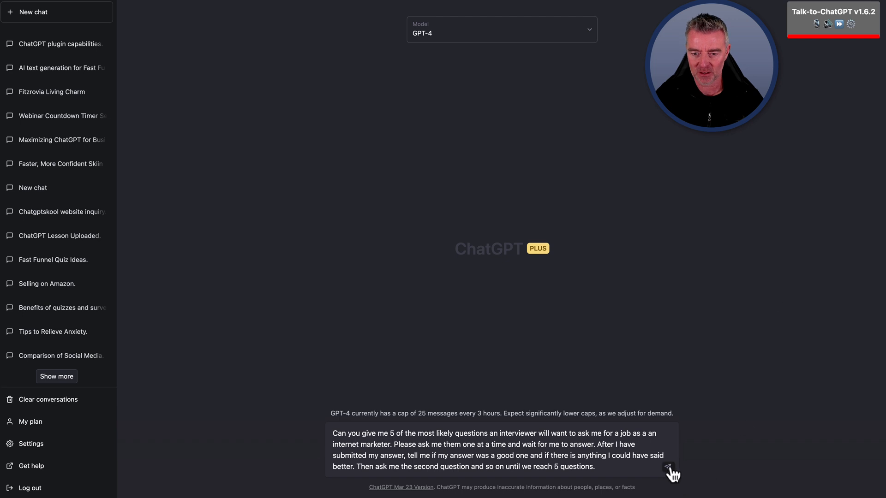
# - Send the five-question internet-marketer interview prompt to GPT-4
pyautogui.click(672, 471)
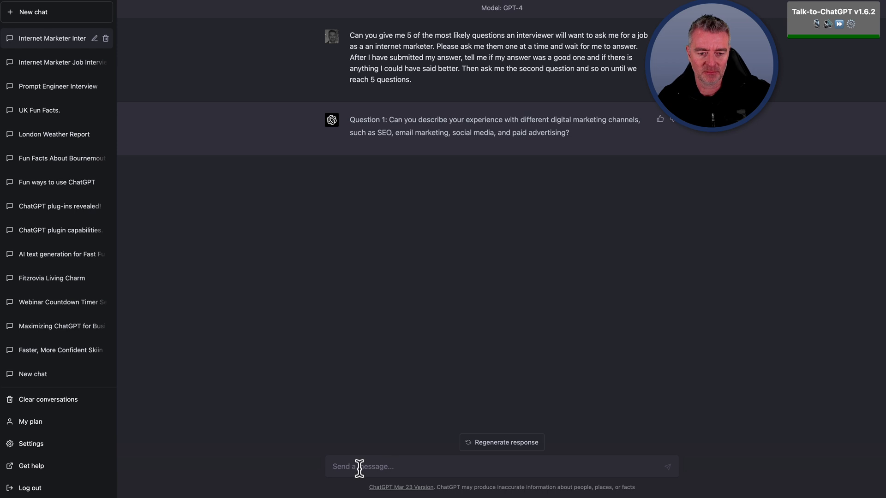
pyautogui.moveTo(304, 436)
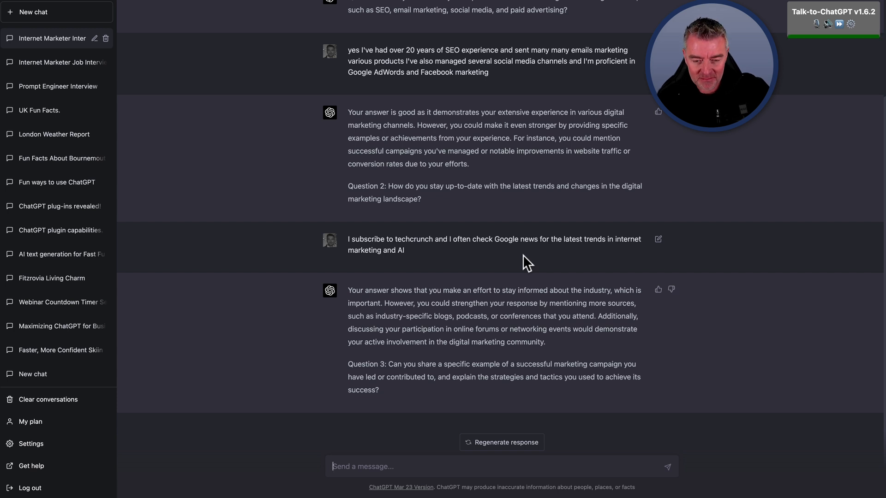
pyautogui.moveTo(682, 403)
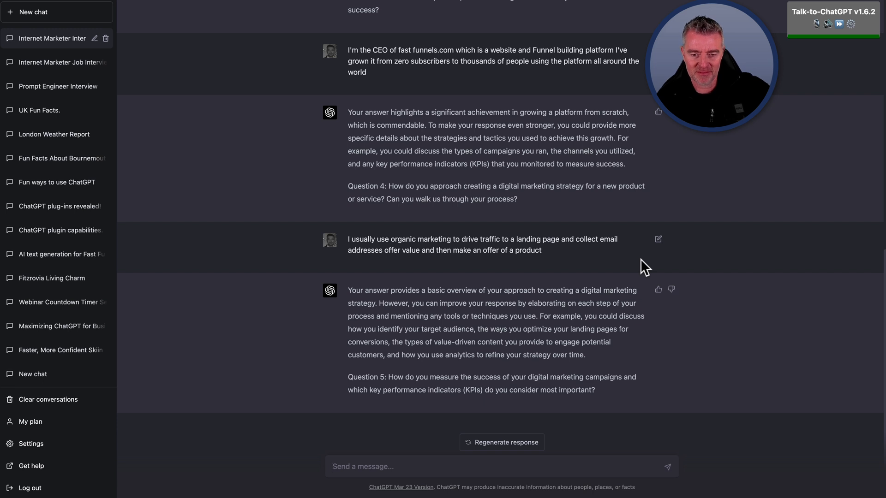
pyautogui.moveTo(653, 250)
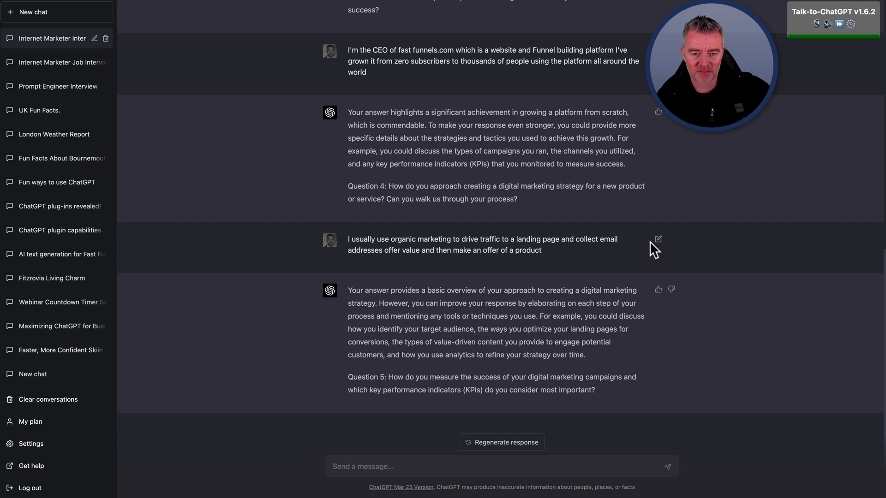
pyautogui.moveTo(720, 342)
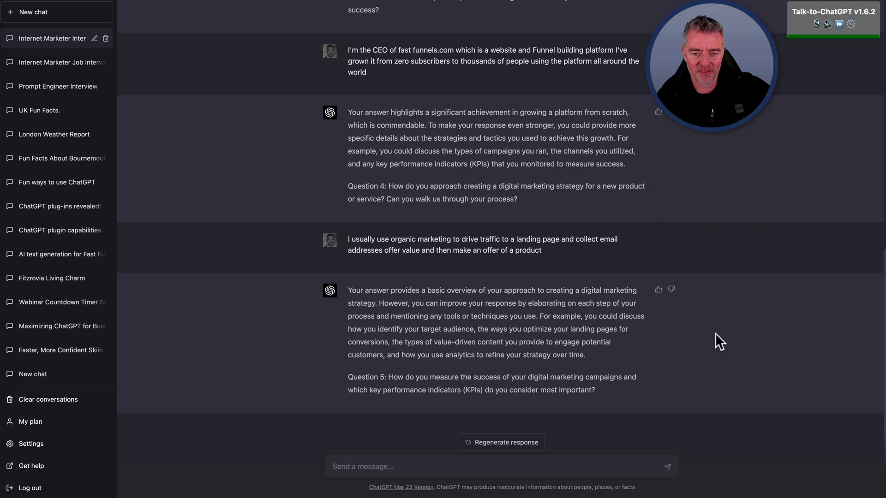
pyautogui.moveTo(710, 425)
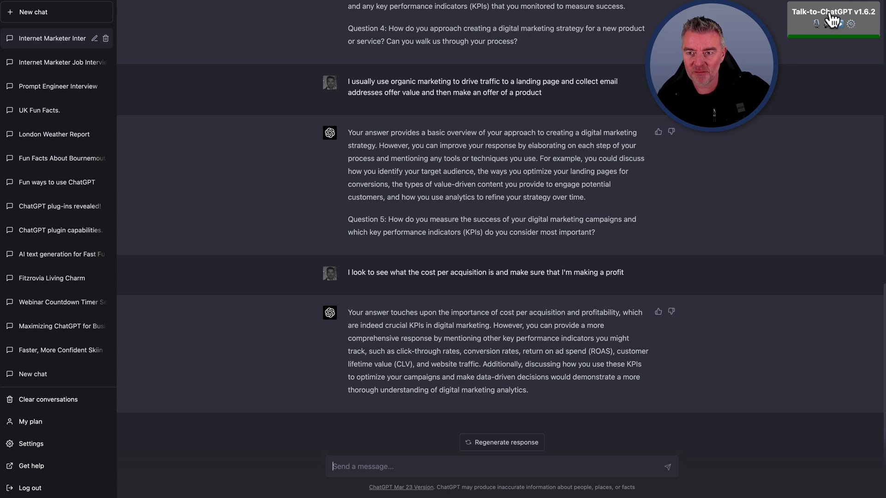
pyautogui.click(816, 23)
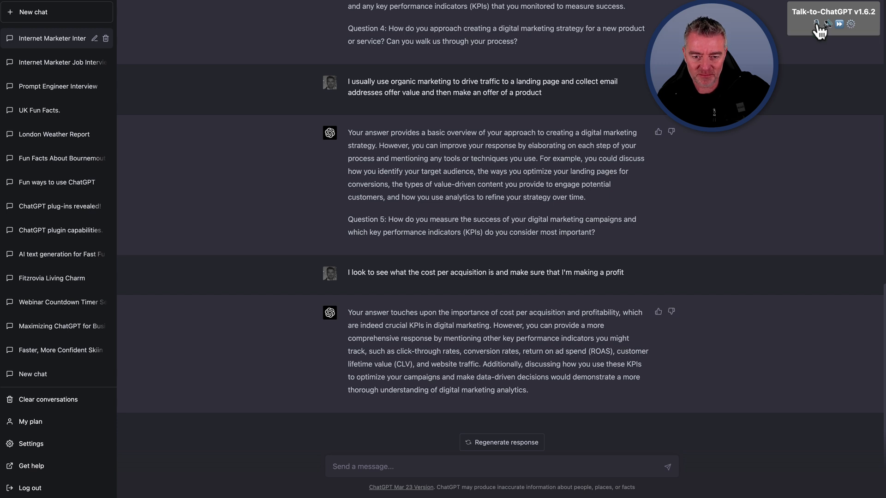
pyautogui.moveTo(821, 163)
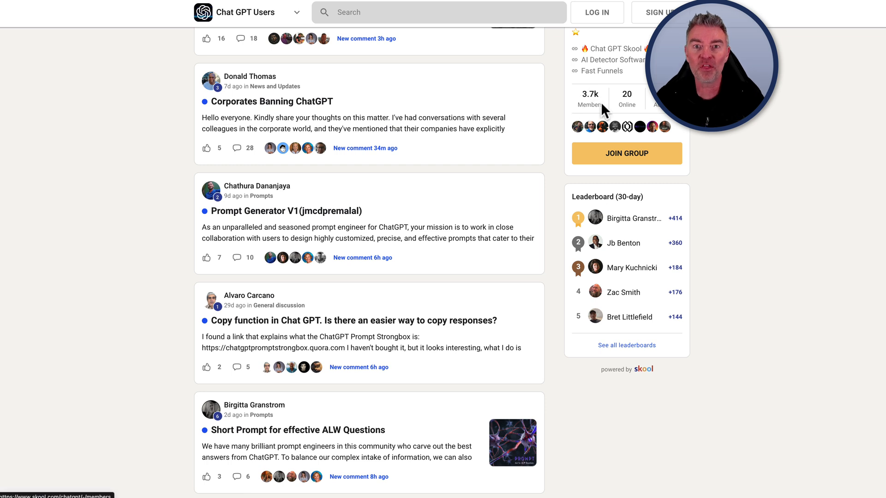
pyautogui.moveTo(779, 269)
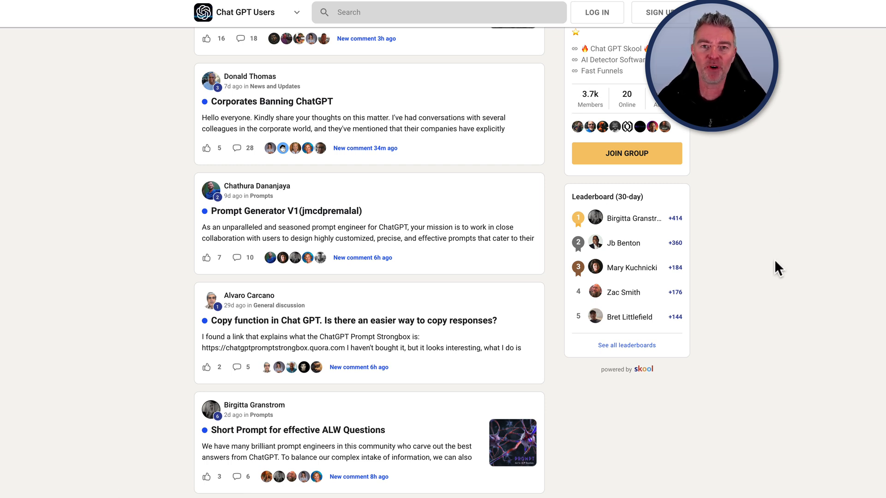
# - Scroll through the member posts in the Skool Chat GPT Users feed
pyautogui.scroll(-3)
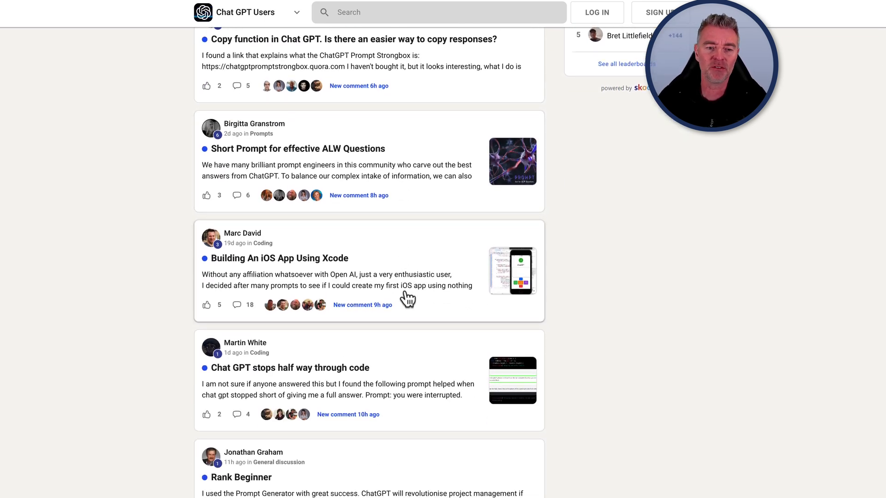
pyautogui.scroll(-3)
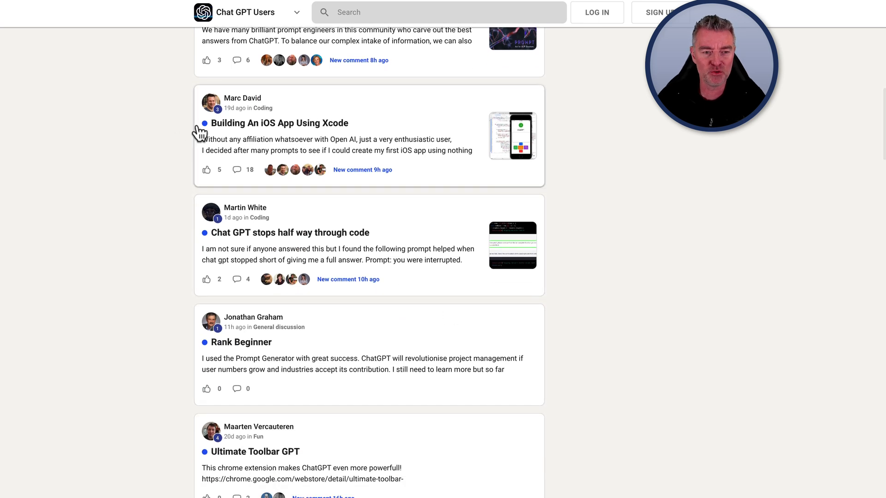
pyautogui.scroll(-3)
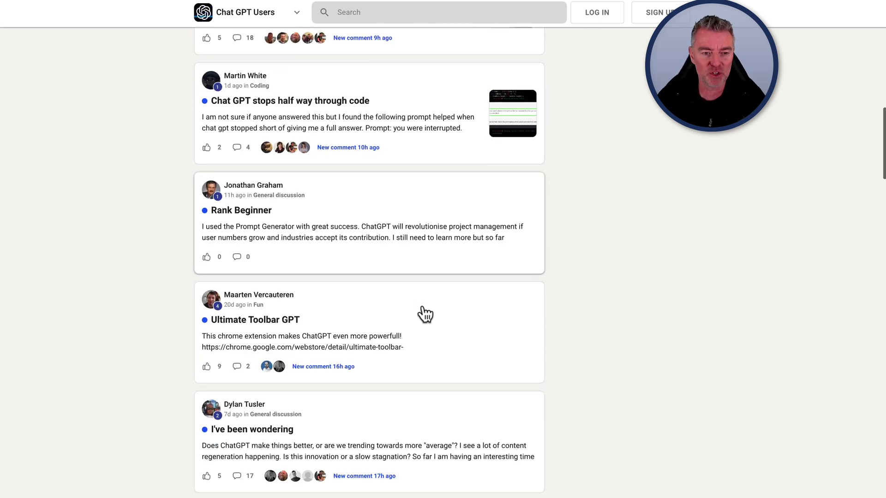
pyautogui.scroll(-3)
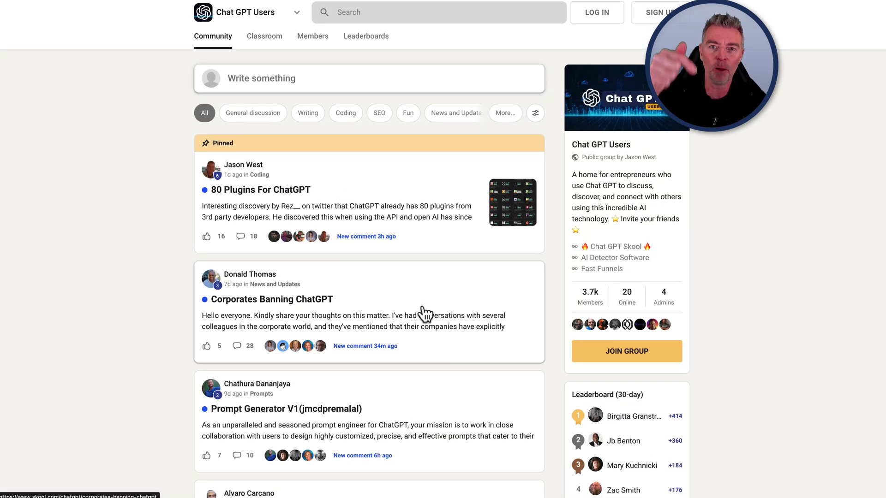
pyautogui.moveTo(757, 177)
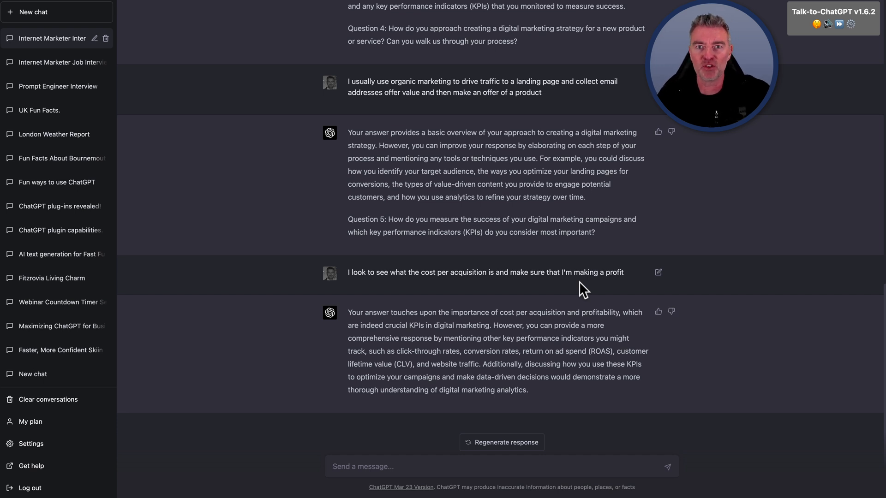
pyautogui.moveTo(798, 111)
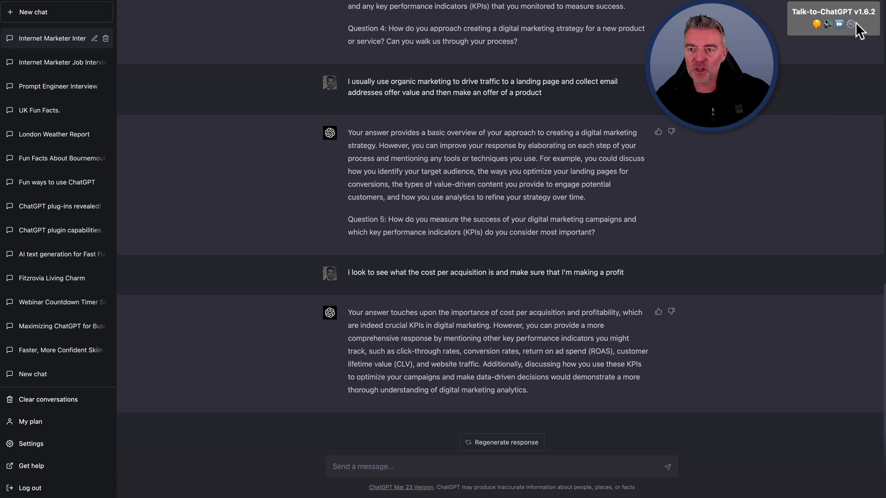
# - Switch the Talk-to-ChatGPT AI voice to Google español (es-ES) and close the settings
pyautogui.click(850, 24)
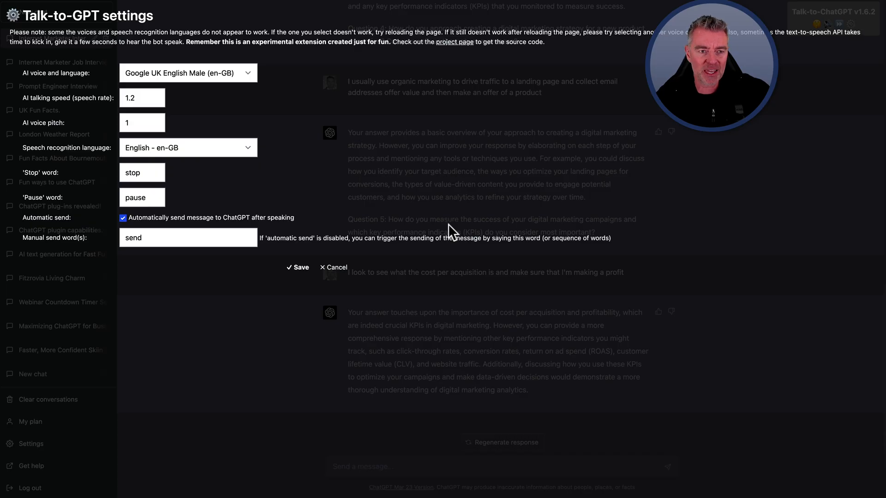
pyautogui.moveTo(178, 84)
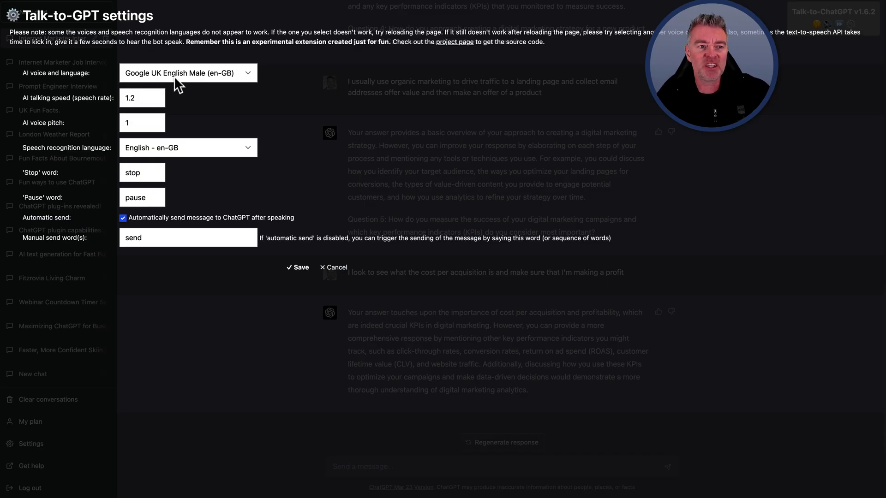
pyautogui.moveTo(222, 87)
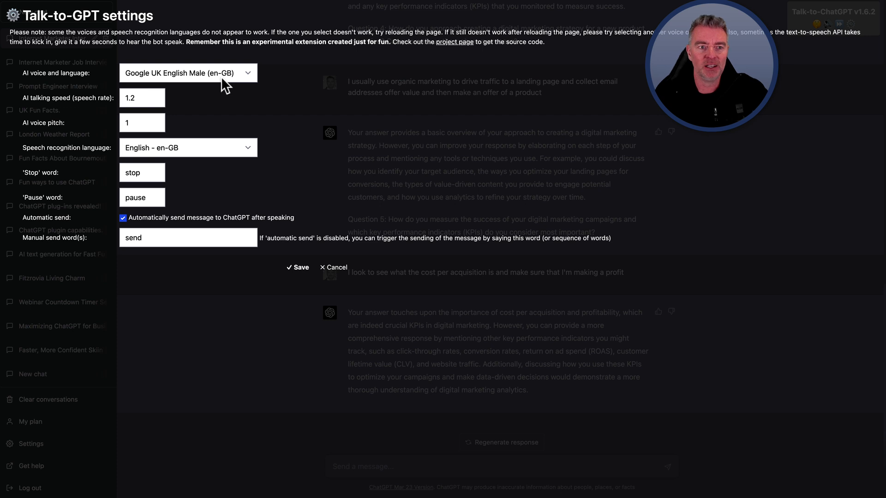
pyautogui.click(188, 73)
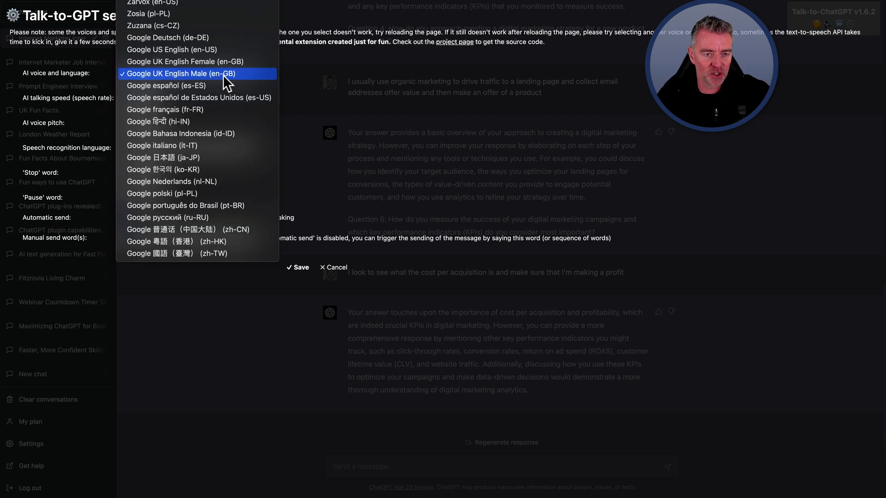
pyautogui.moveTo(166, 85)
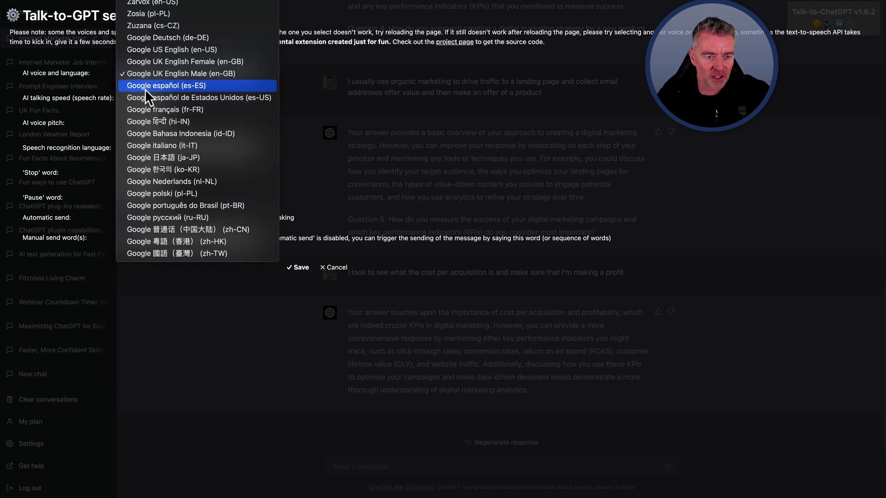
pyautogui.click(165, 85)
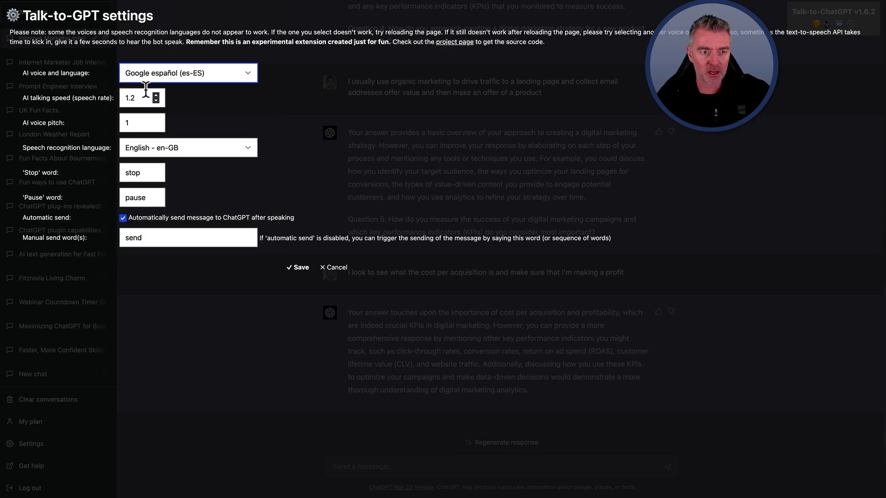
pyautogui.click(333, 267)
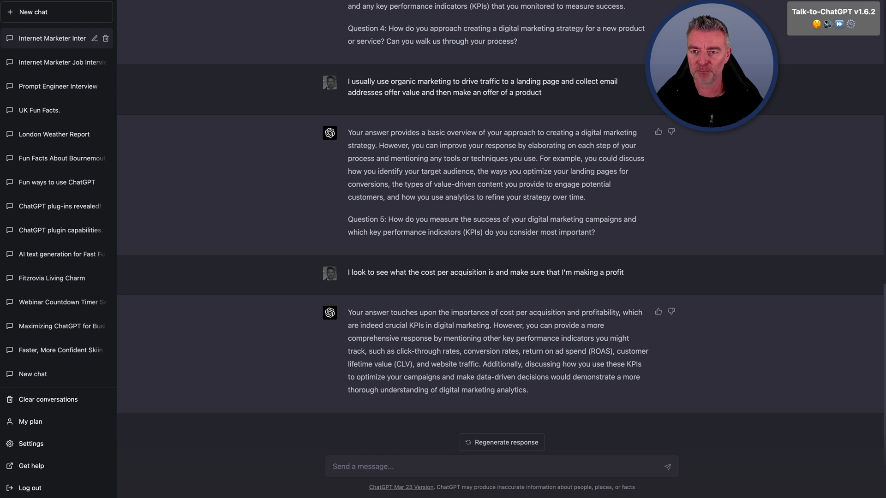
# - Go to the chat listing five popular Spanish words and how to order a beer
pyautogui.click(56, 12)
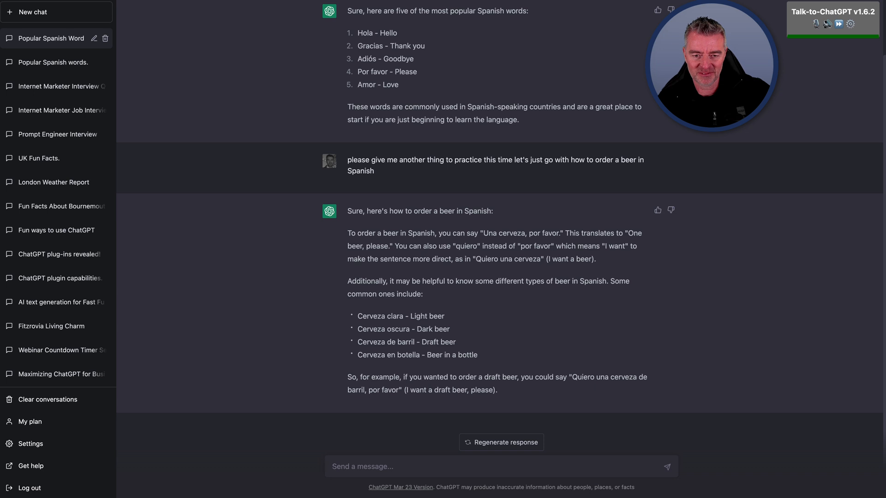
pyautogui.moveTo(830, 31)
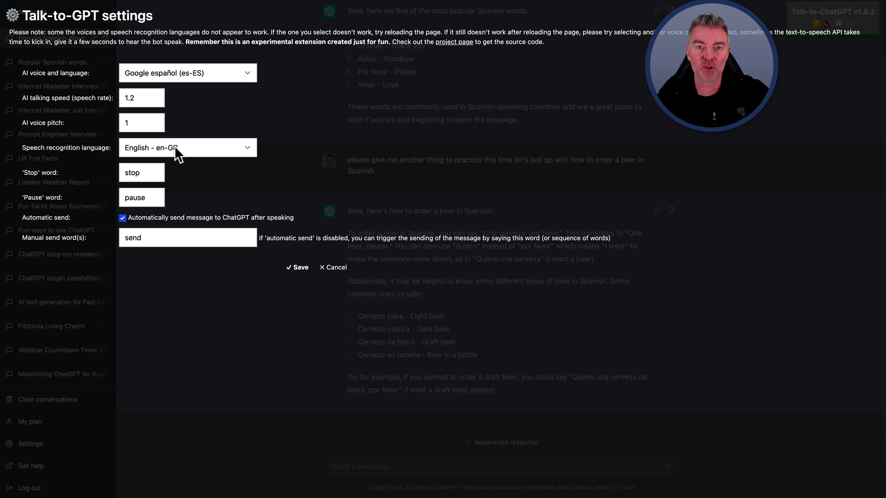
pyautogui.moveTo(269, 68)
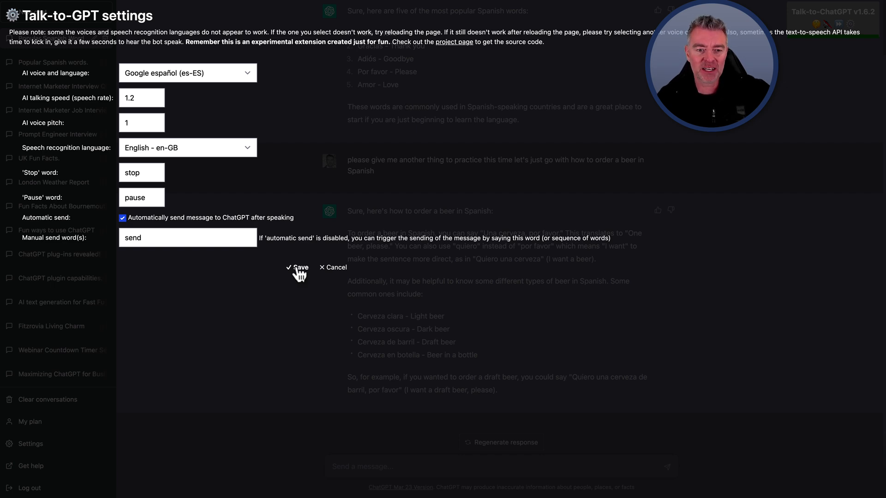
# - Lower the Talk-to-ChatGPT speech rate to 0.9 and save it
pyautogui.click(298, 267)
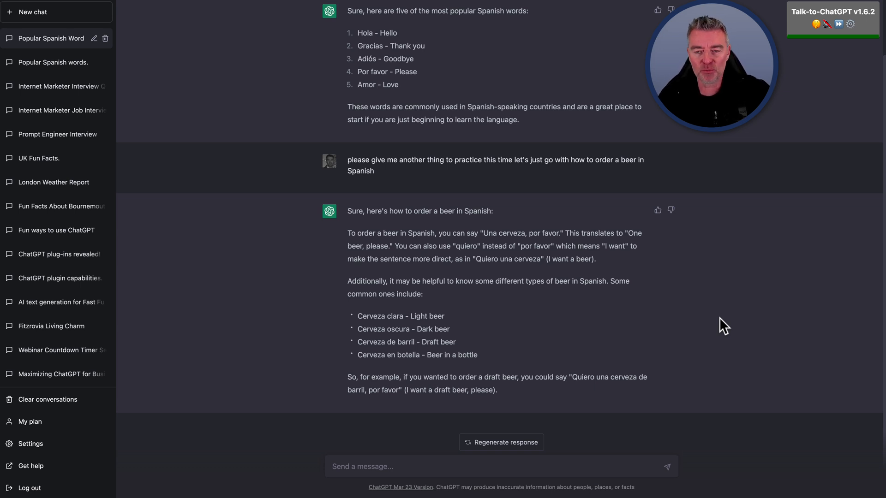
pyautogui.click(849, 23)
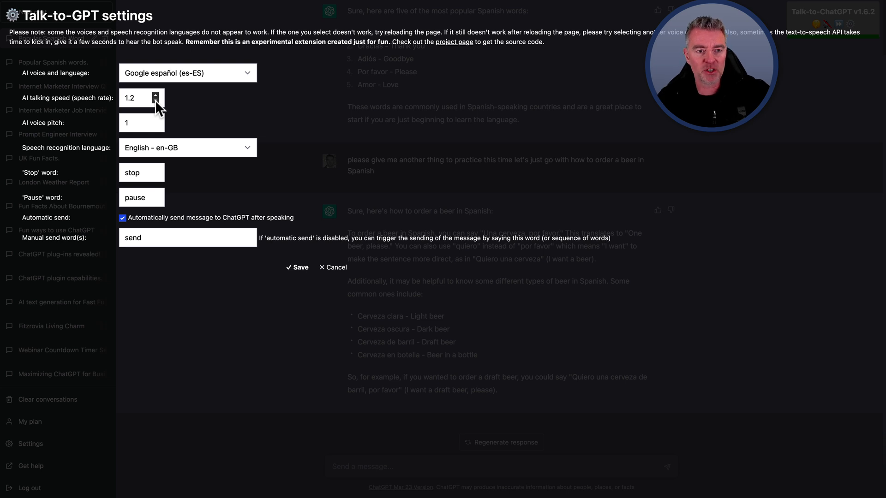
pyautogui.click(156, 101)
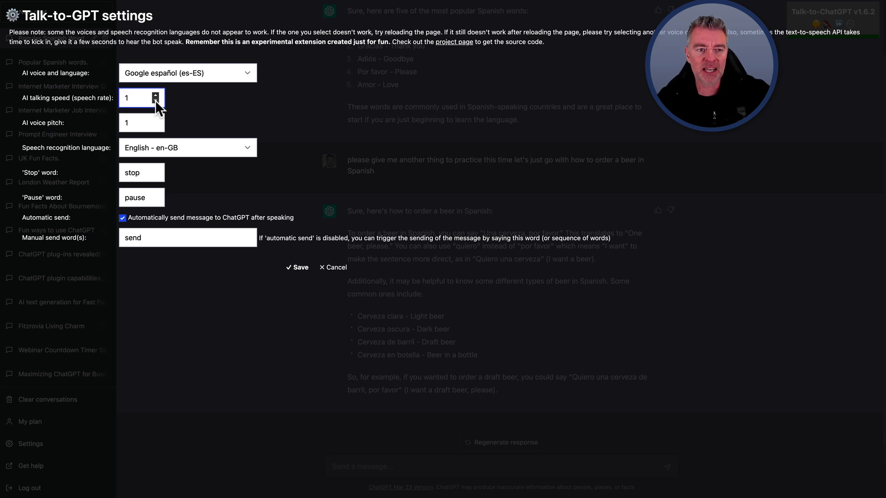
pyautogui.click(156, 101)
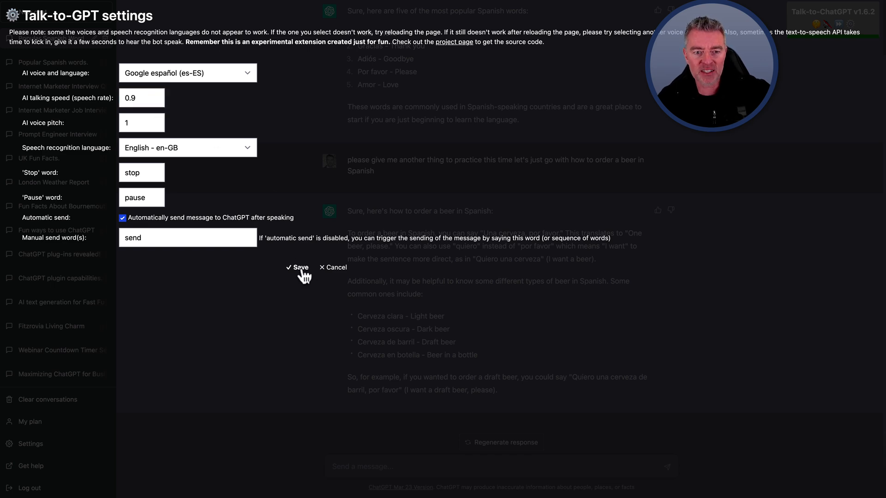
pyautogui.click(298, 267)
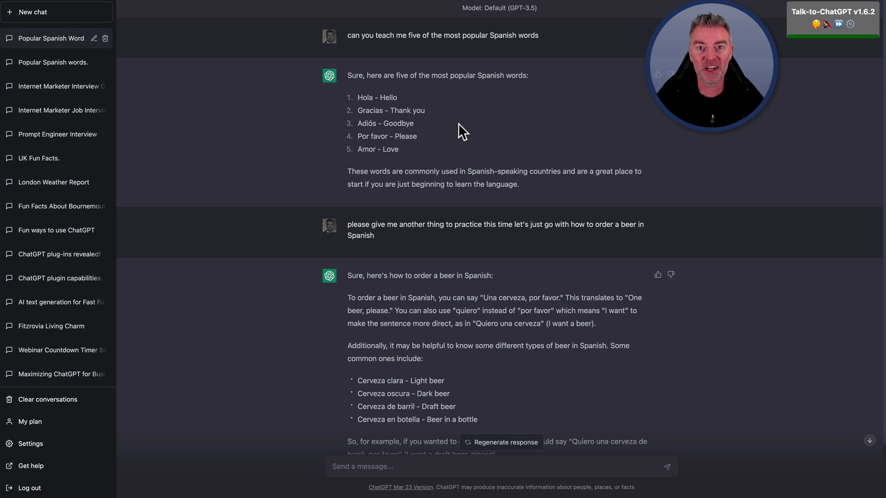
pyautogui.moveTo(537, 162)
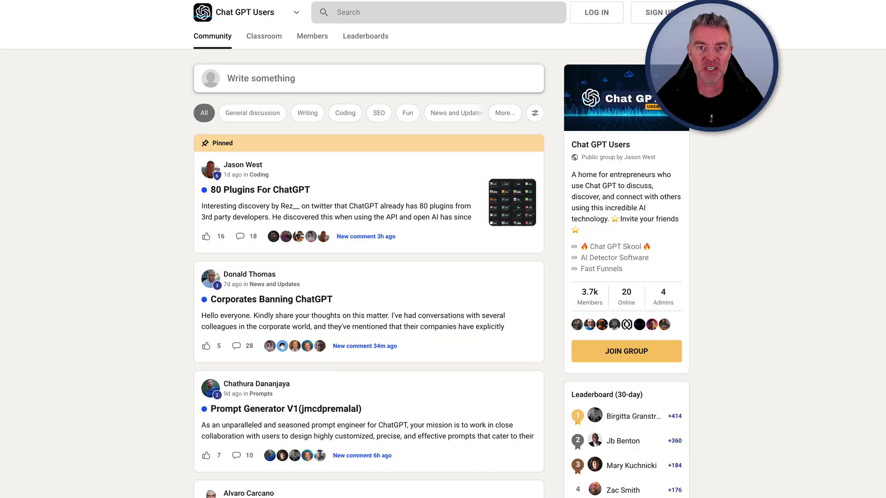
# - Scroll down the Skool Chat GPT Users community feed
pyautogui.scroll(-3)
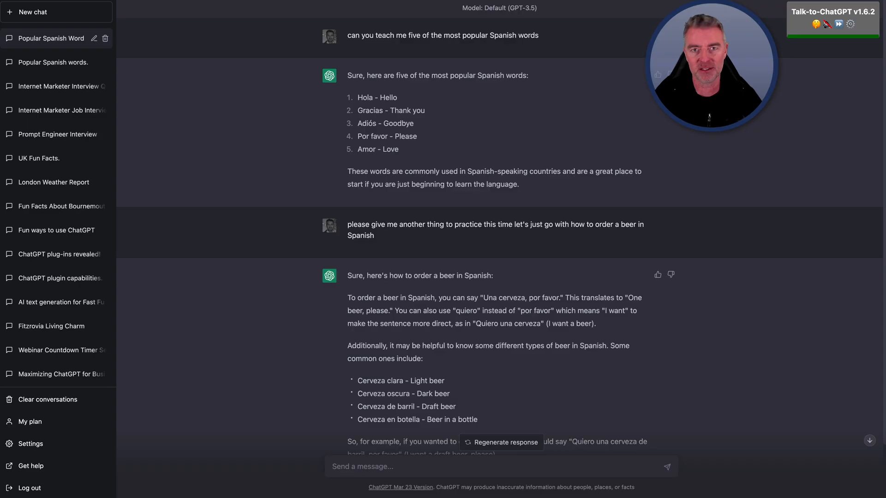
# - Scroll down through the Spanish words and beer-ordering conversation
pyautogui.scroll(-3)
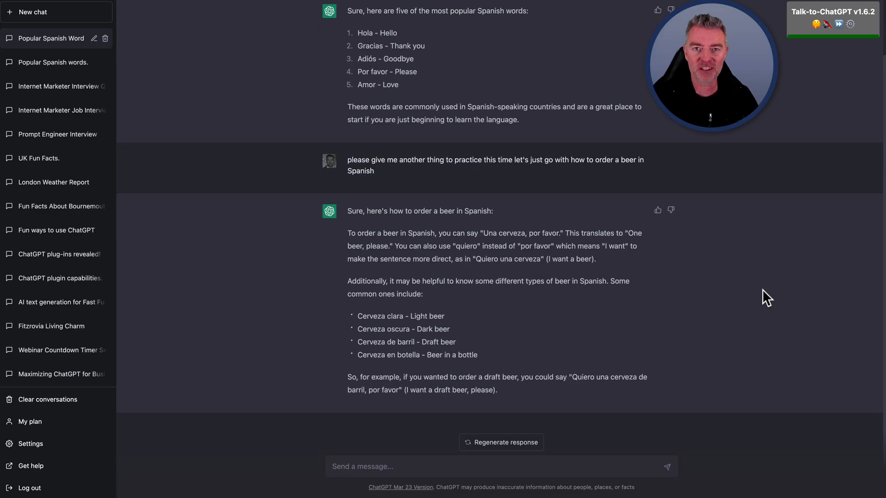